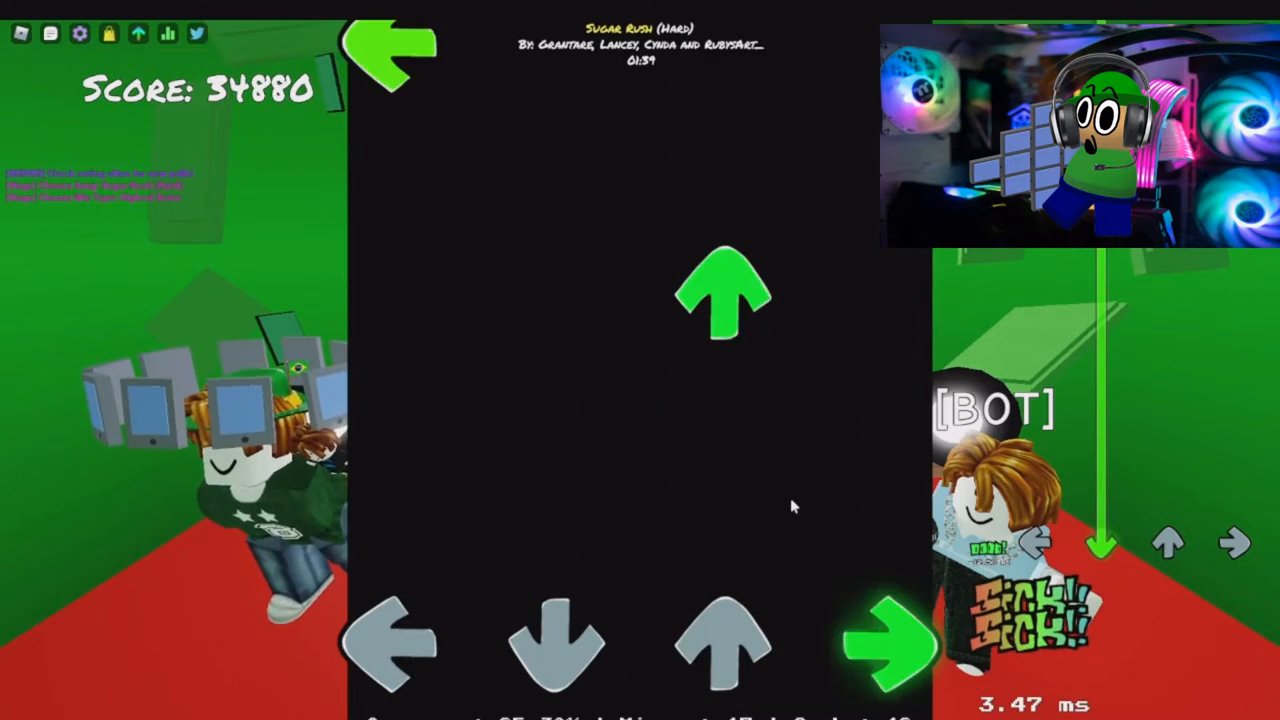
# Hit the up-arrow notes as they reach the receptors, pushing the score toward 80,110
pyautogui.press('up')
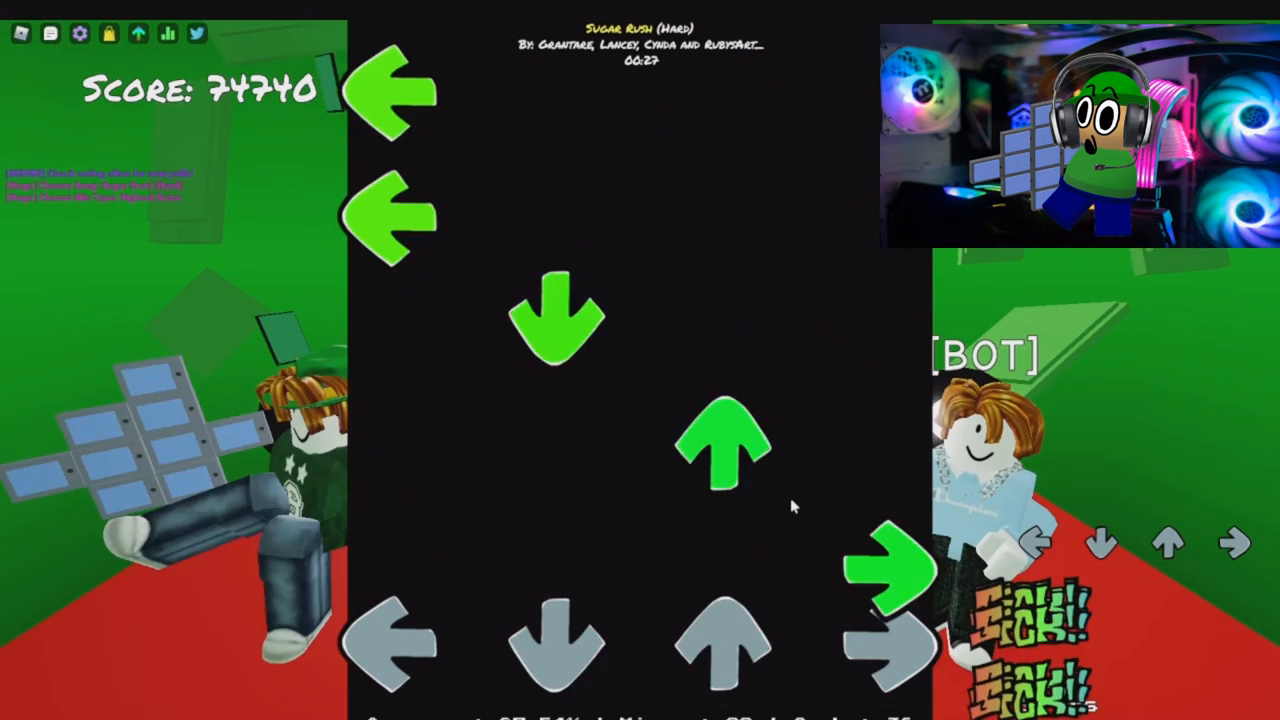
pyautogui.press('up')
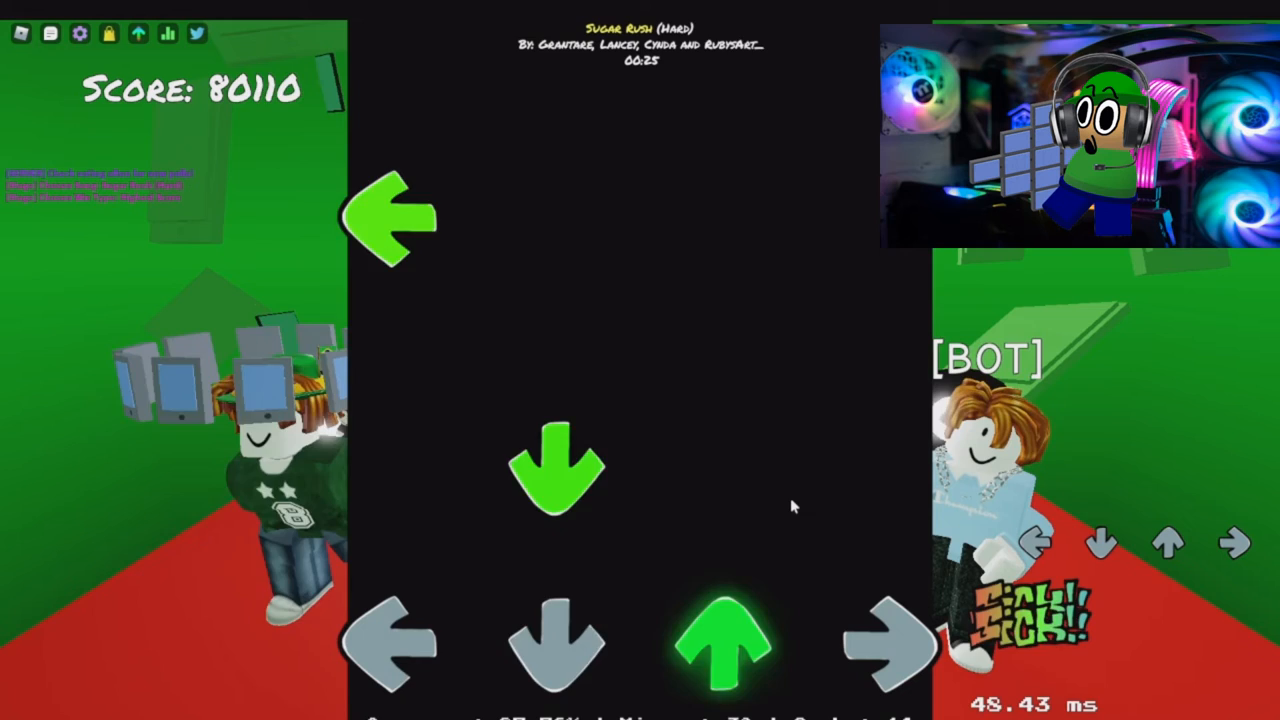